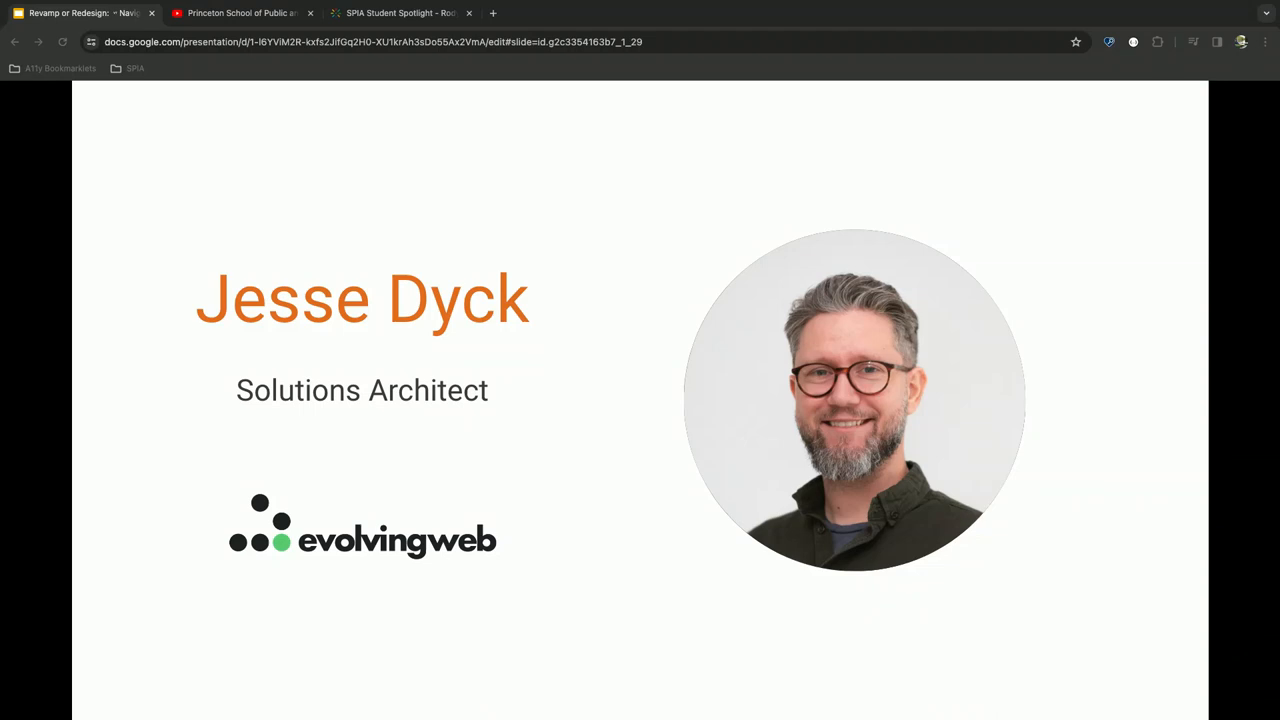
- Advance to the slide with the SPIA in NJ, SPIA in DC and Afghanistan Policy Lab logos
key(Right)
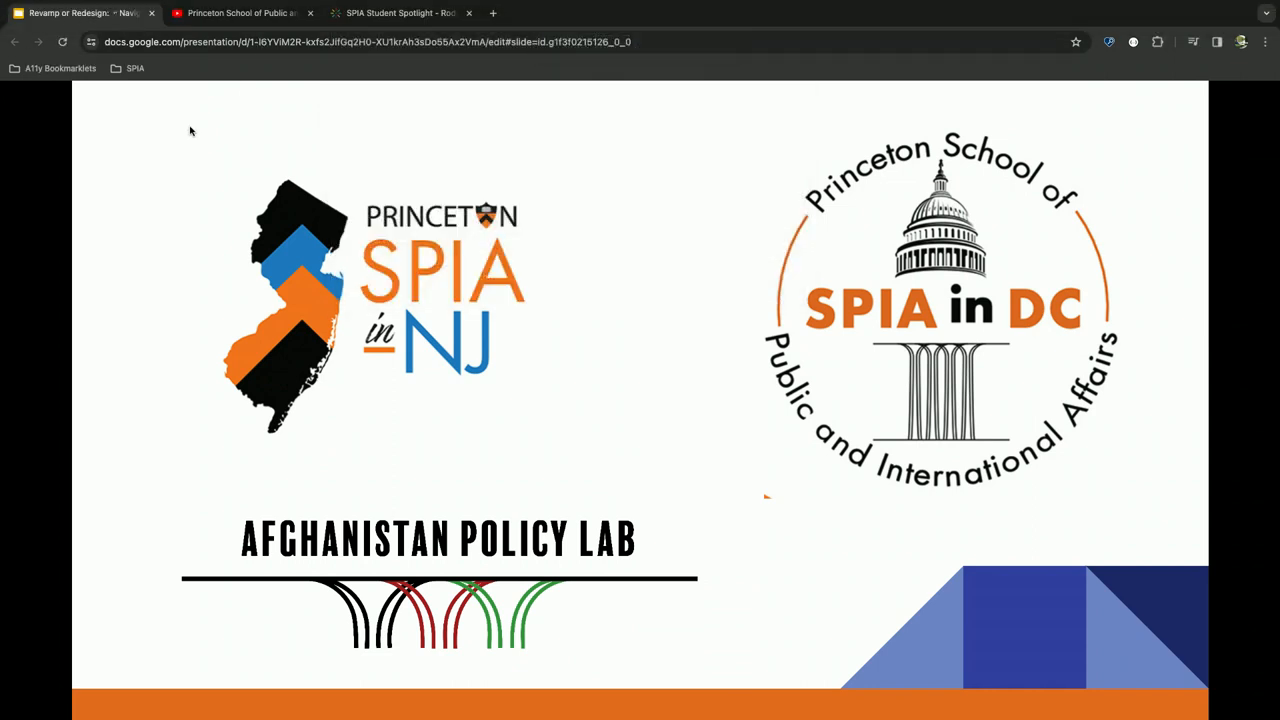
- Play the SPIA in D.C. video in the YouTube tab
click(245, 13)
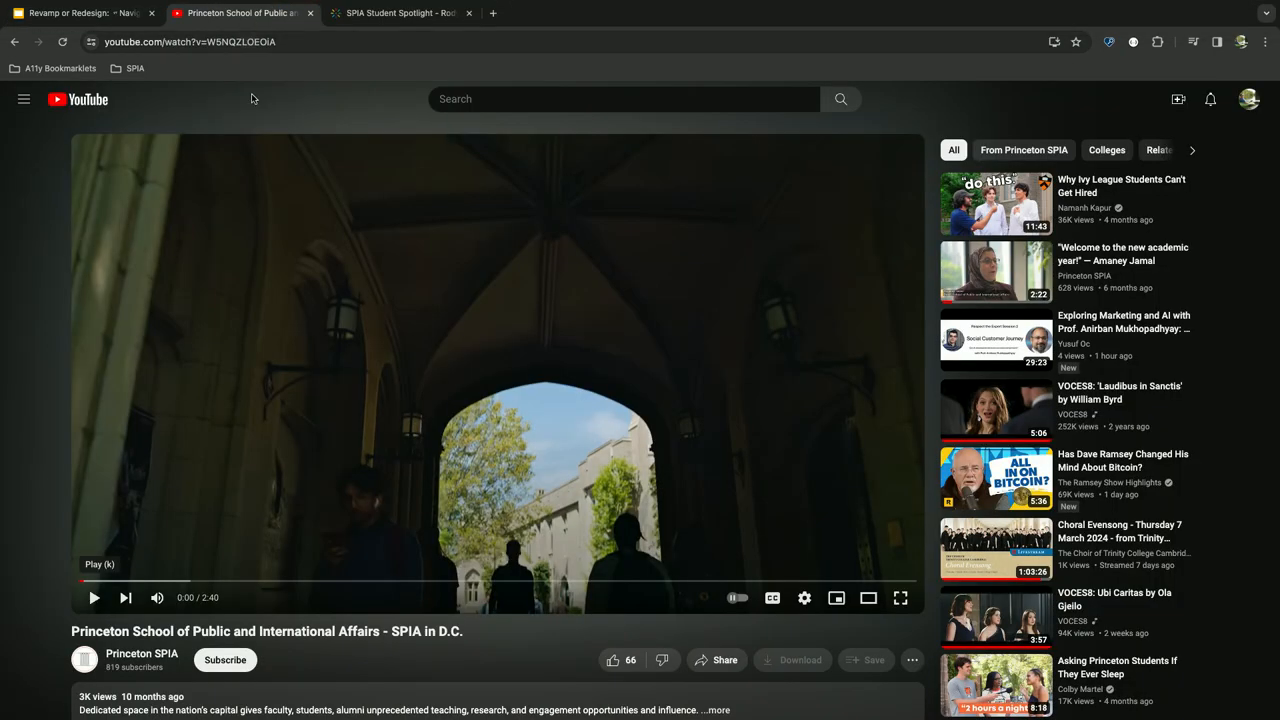
mouse_move(321, 340)
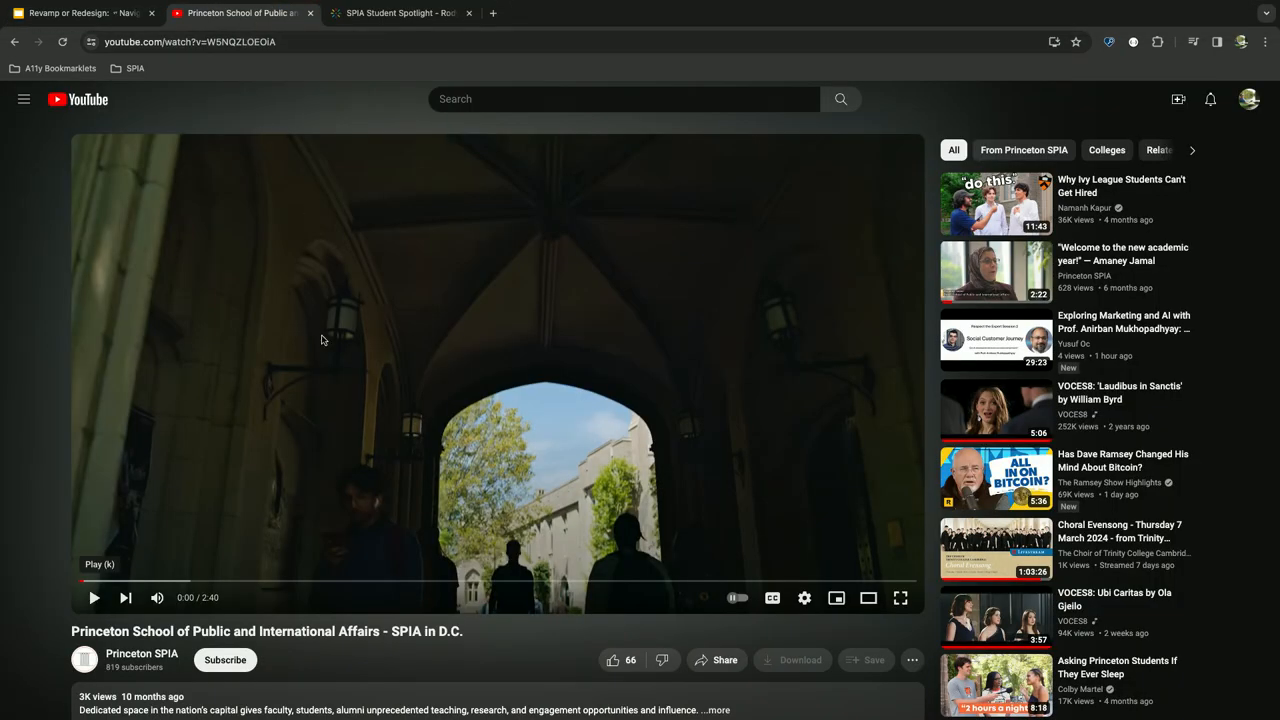
mouse_move(94, 598)
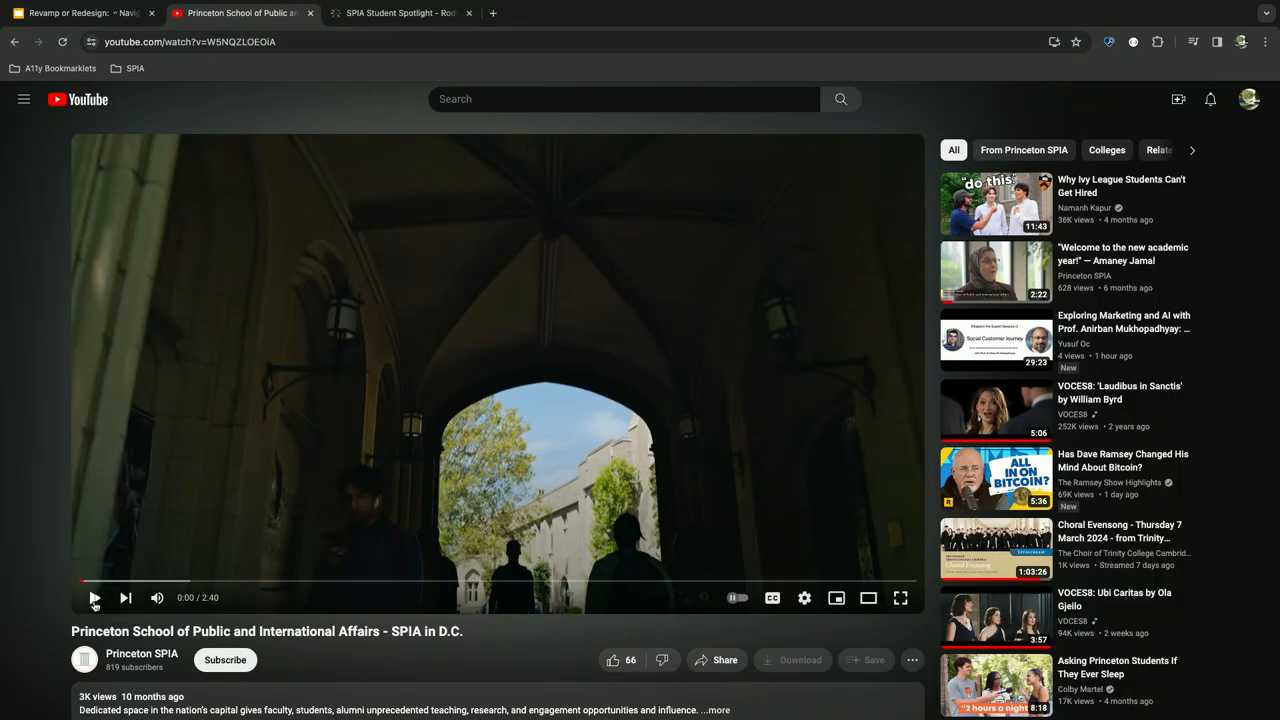
click(94, 598)
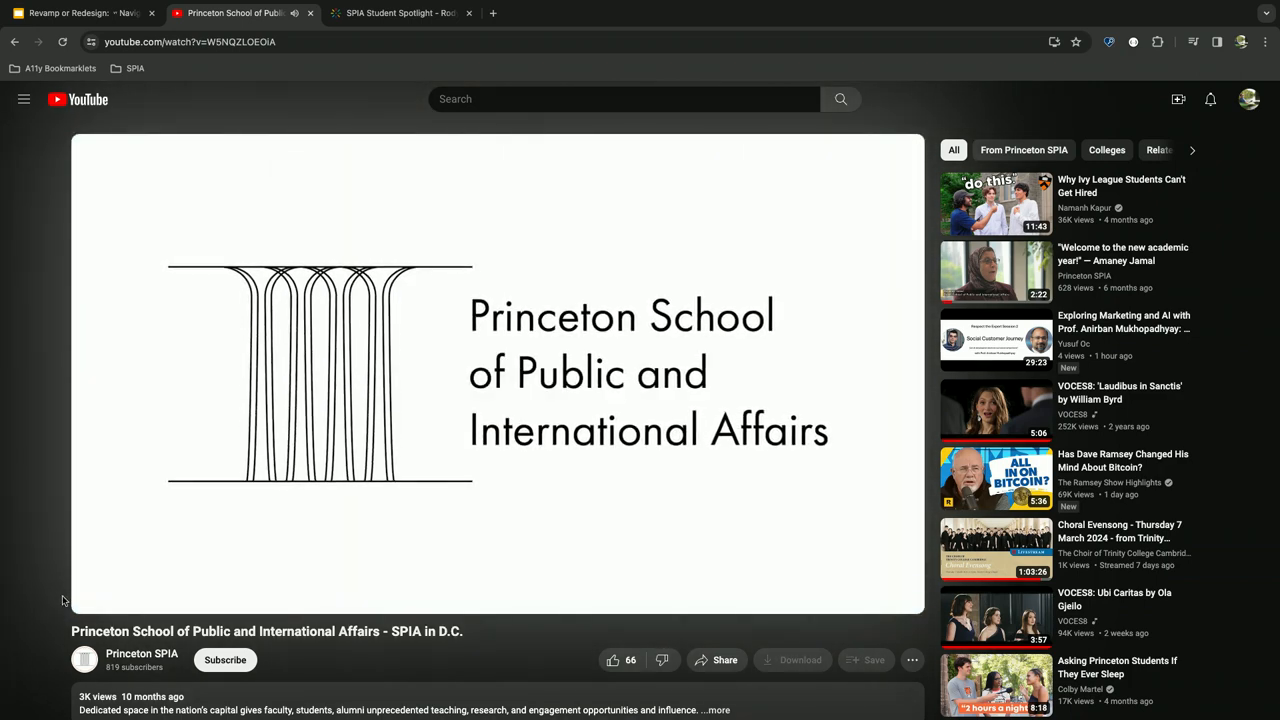
- Return to the Slides tab showing the 'Example: Improve User Experience' slide
click(80, 13)
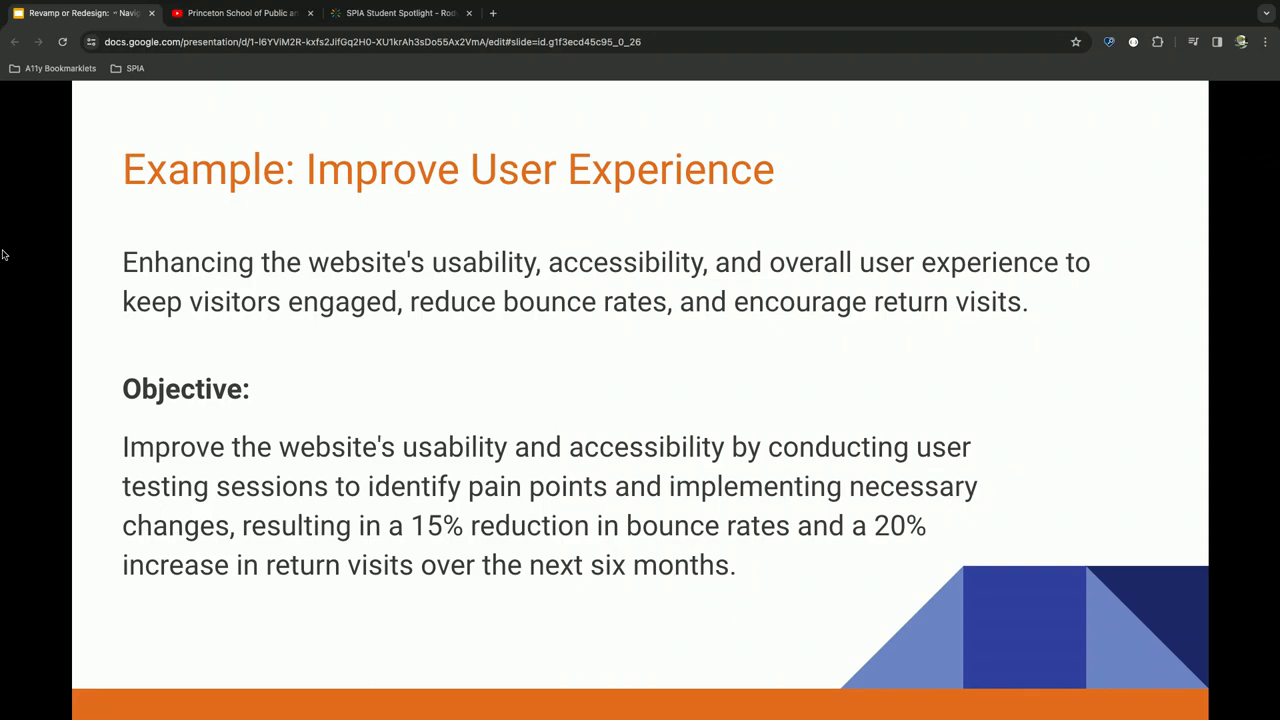
mouse_move(72, 245)
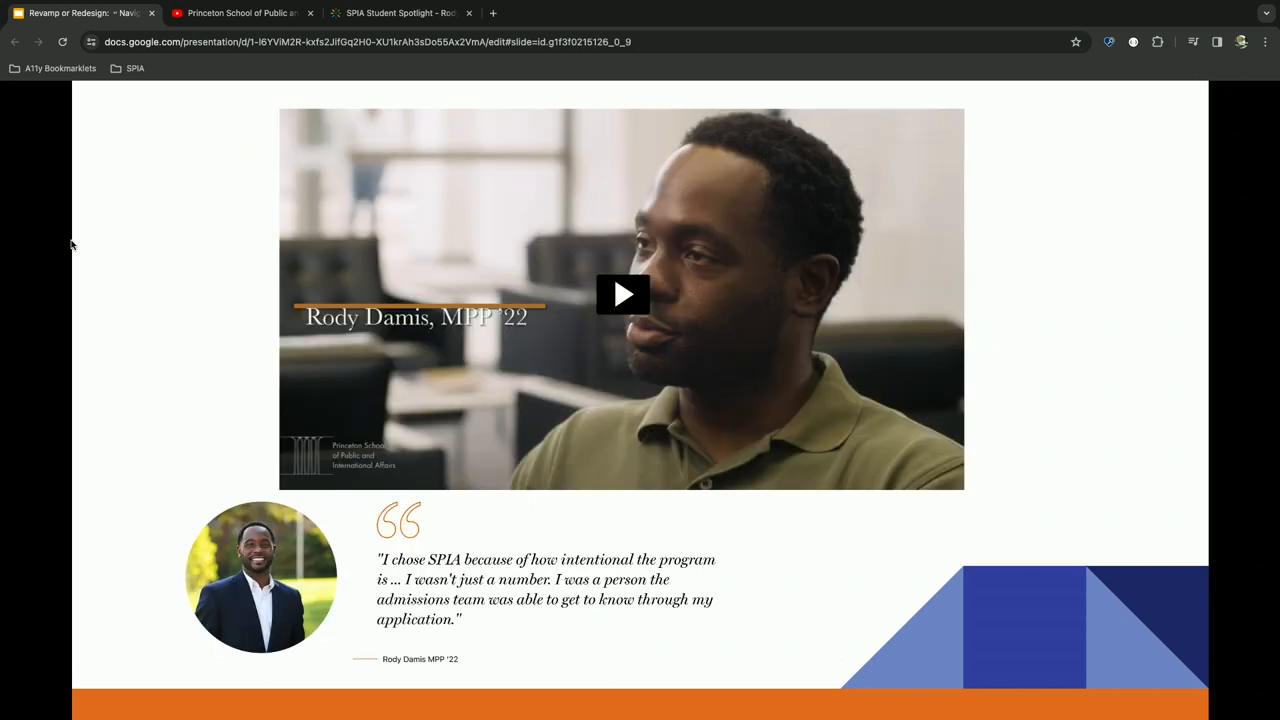
mouse_move(365, 192)
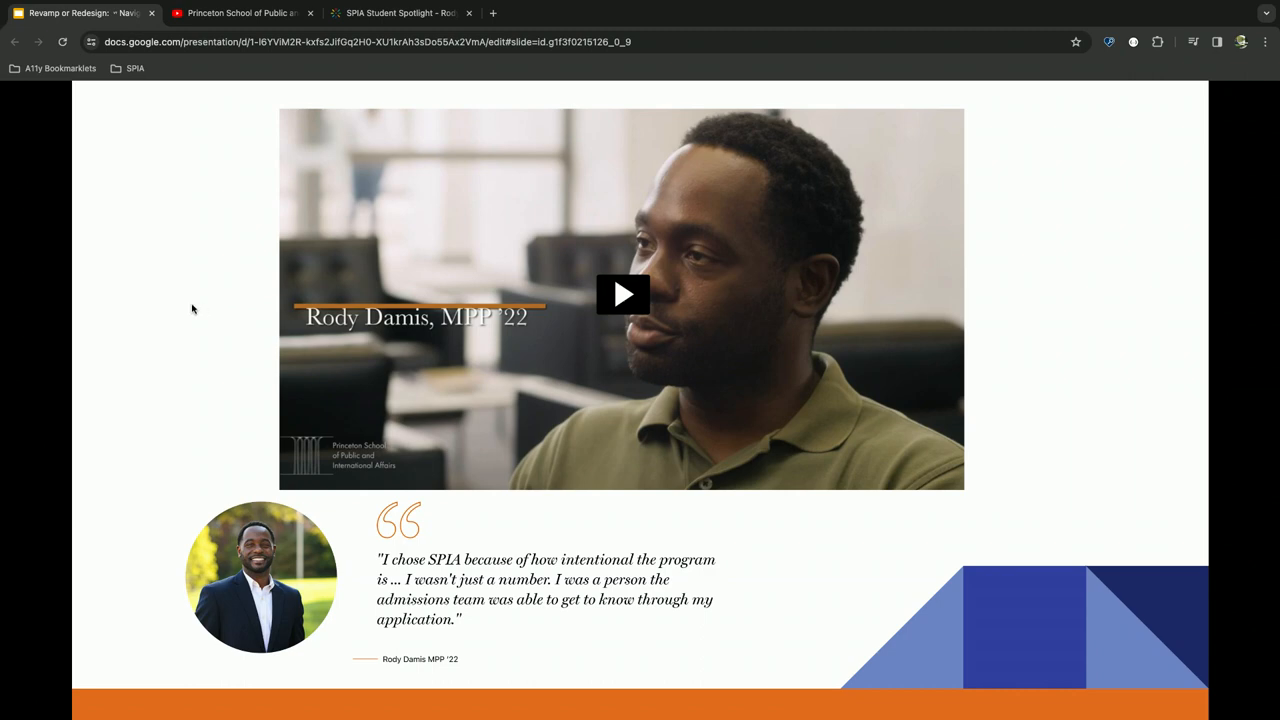
click(410, 12)
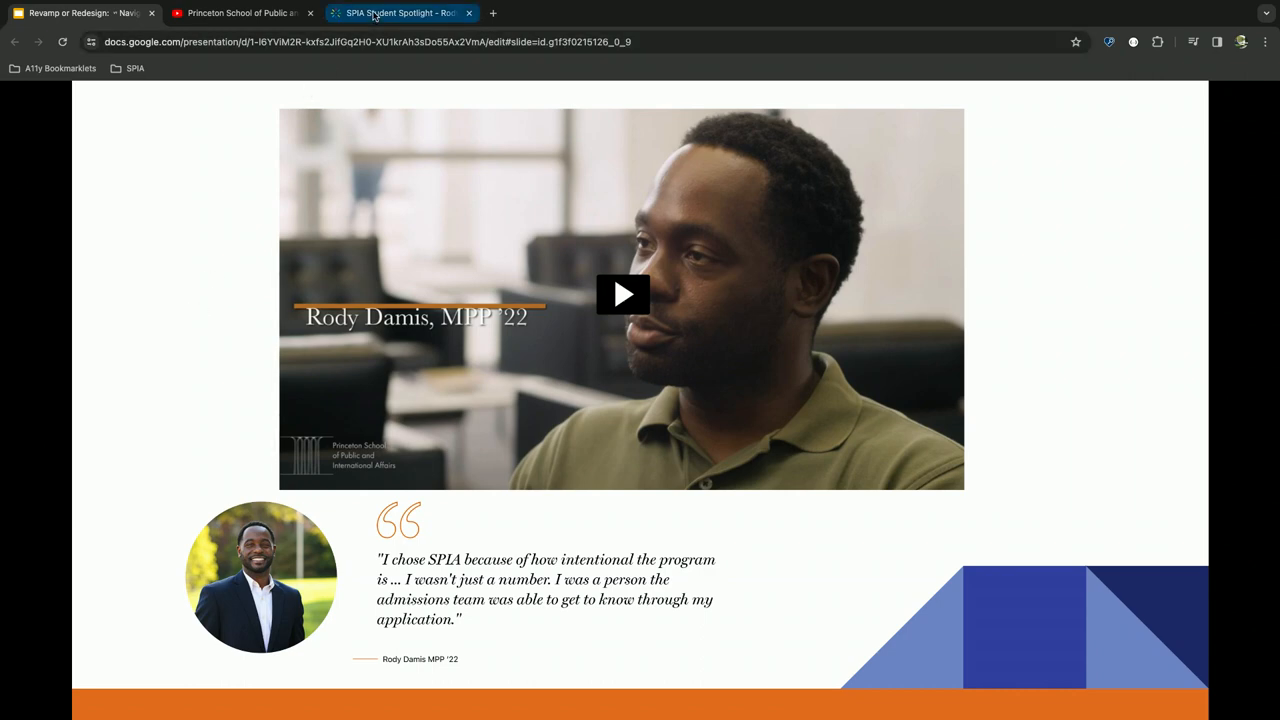
click(623, 294)
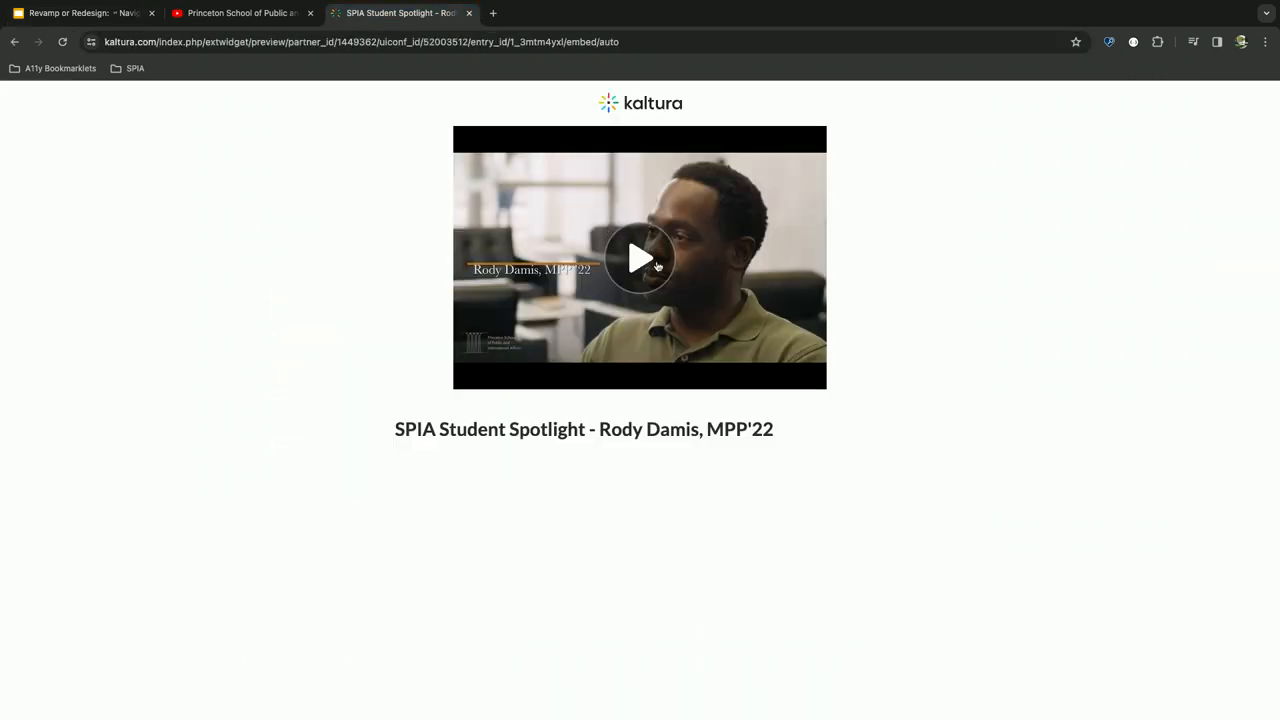
click(639, 259)
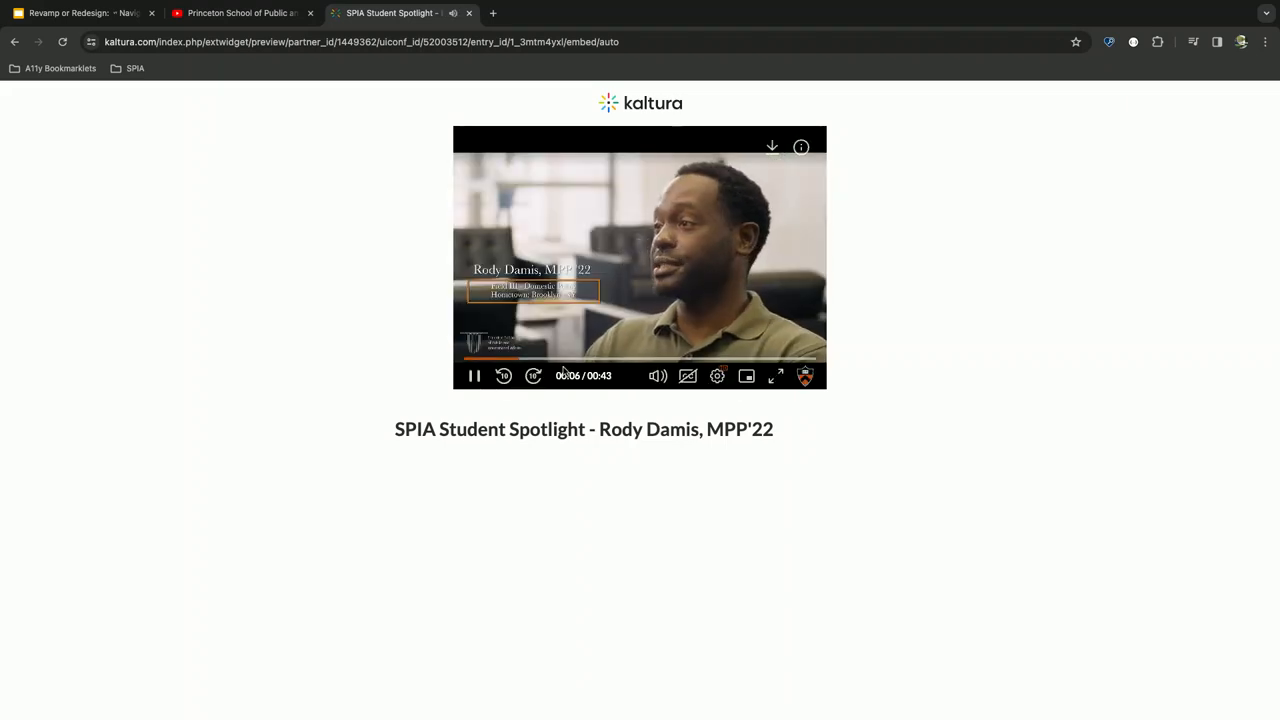
click(776, 376)
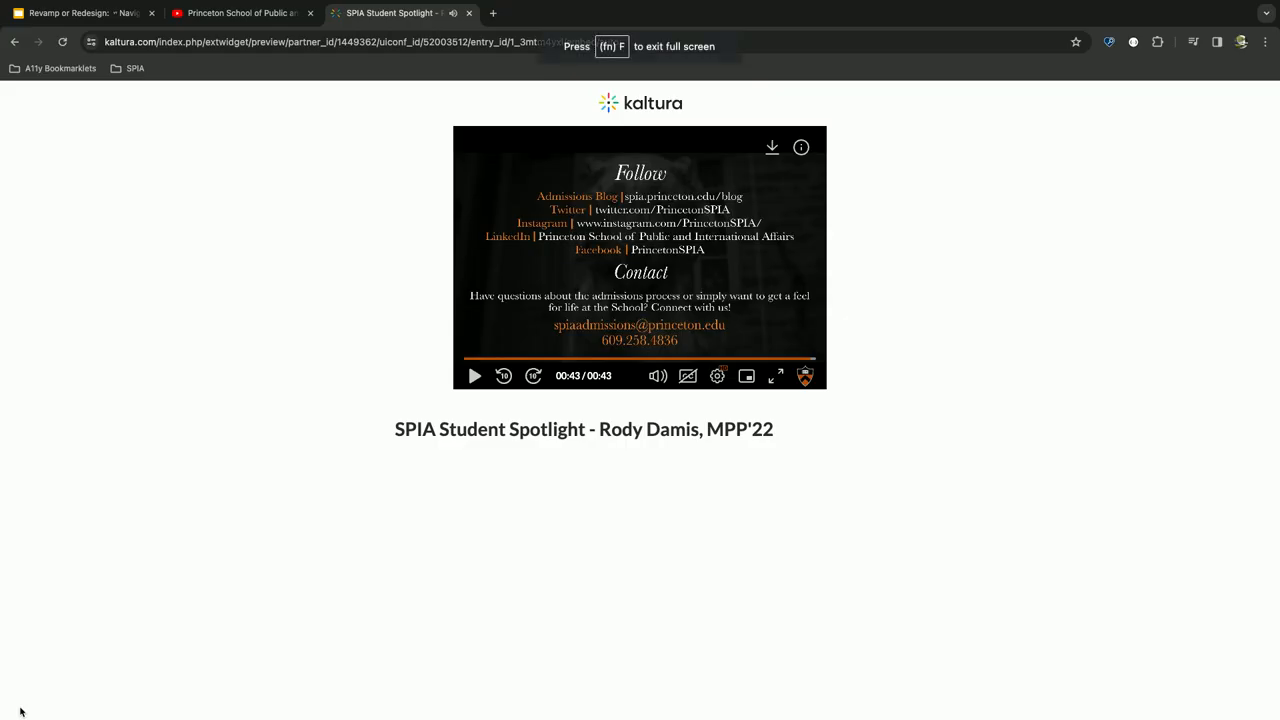
- Return to the full-screen presentation and advance to the McMaster Engineering UI slide
click(90, 18)
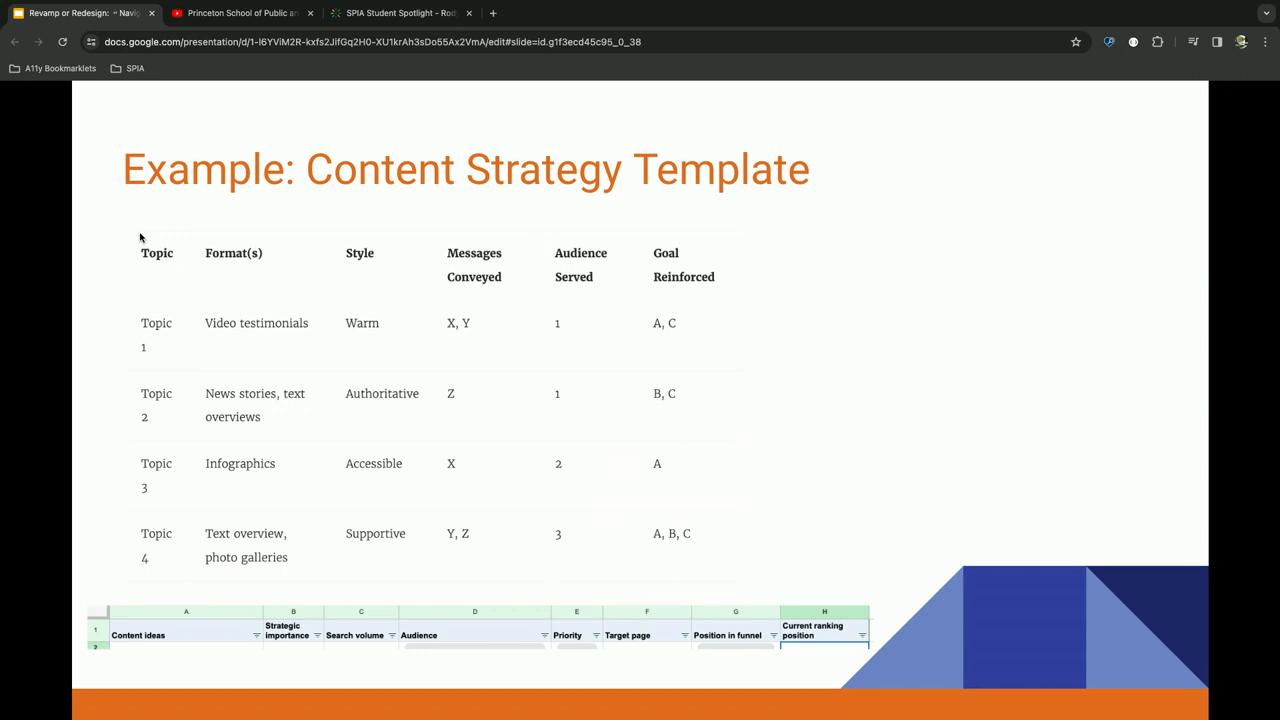
key(Right)
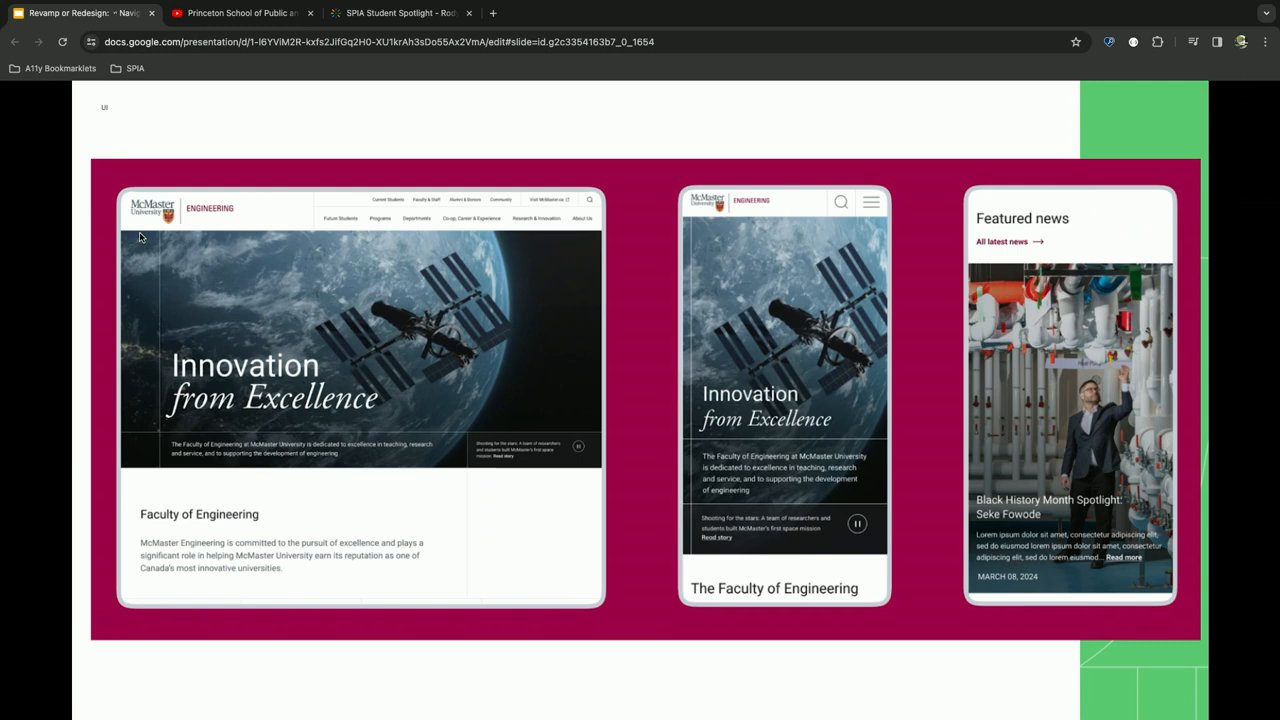
- Advance from the McMaster Engineering slide to the 'Use your judgement' slide
key(Right)
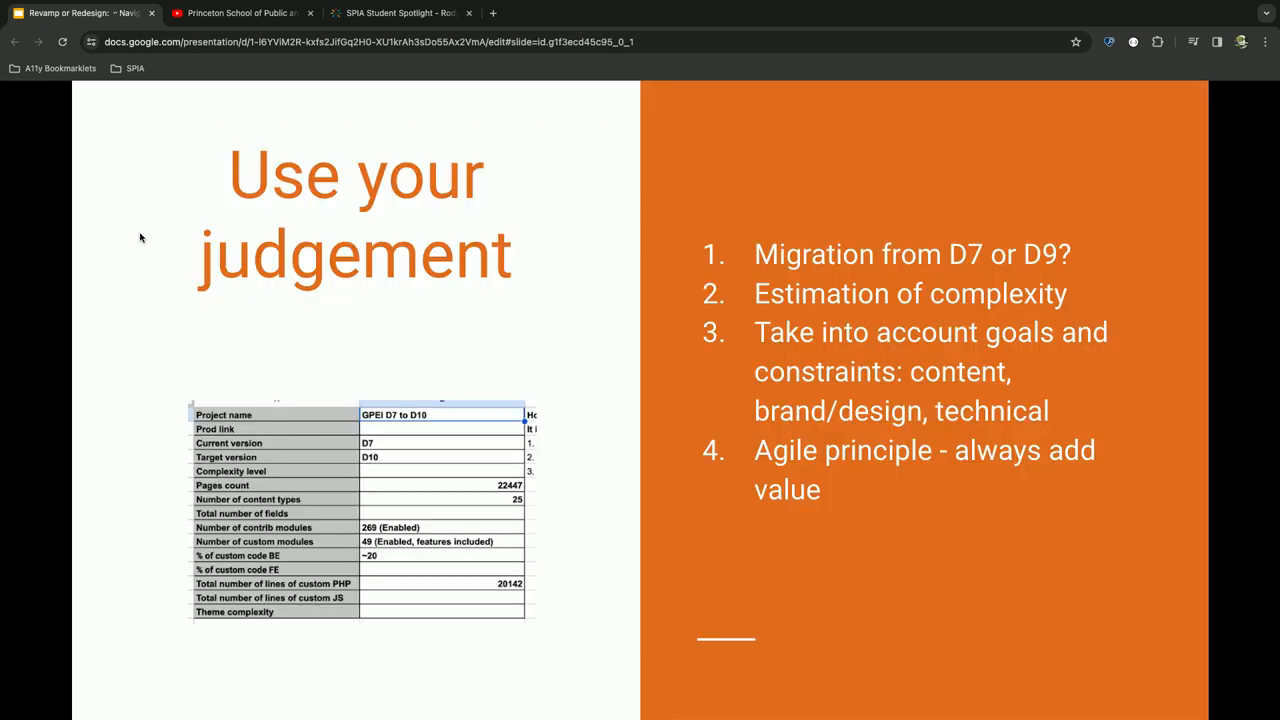